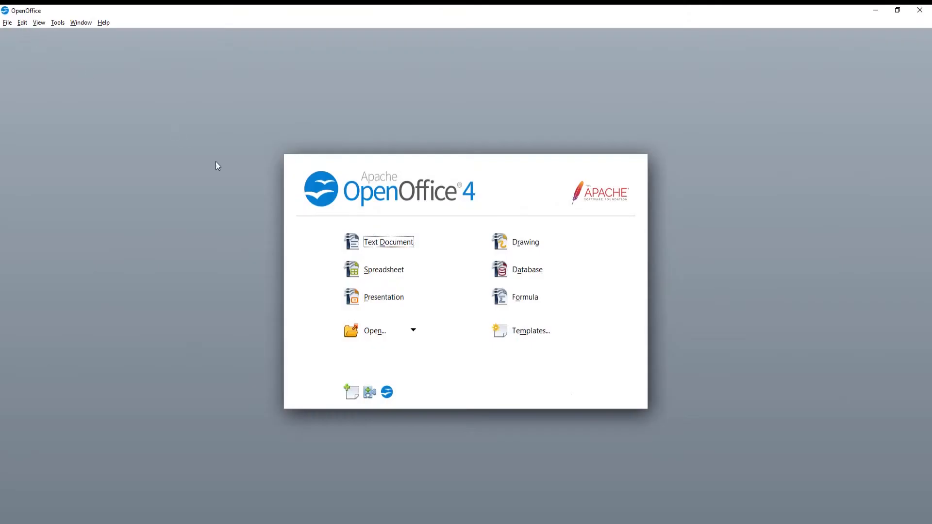
Step: Start a new blank Text Document from the OpenOffice Start Center
left_click(389, 242)
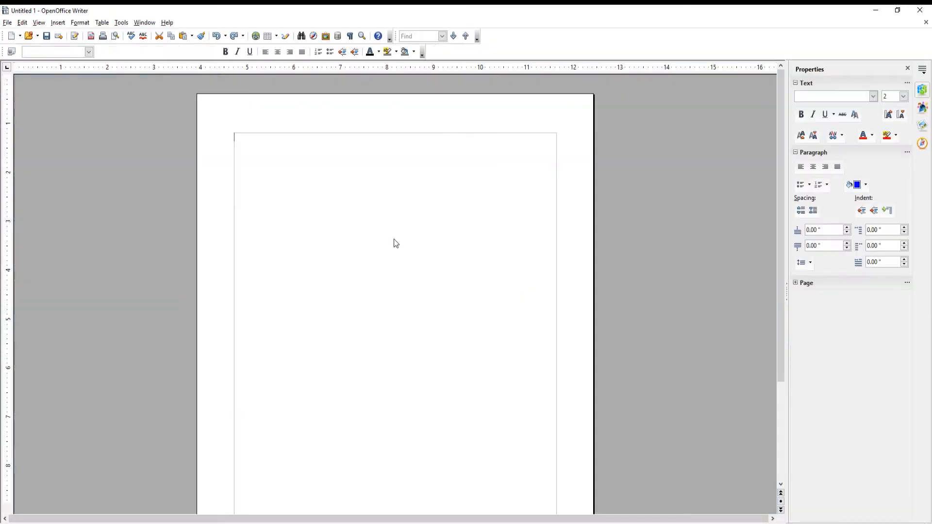
Step: Insert a 5x5 table into the document using the Table toolbar size picker
left_click(210, 52)
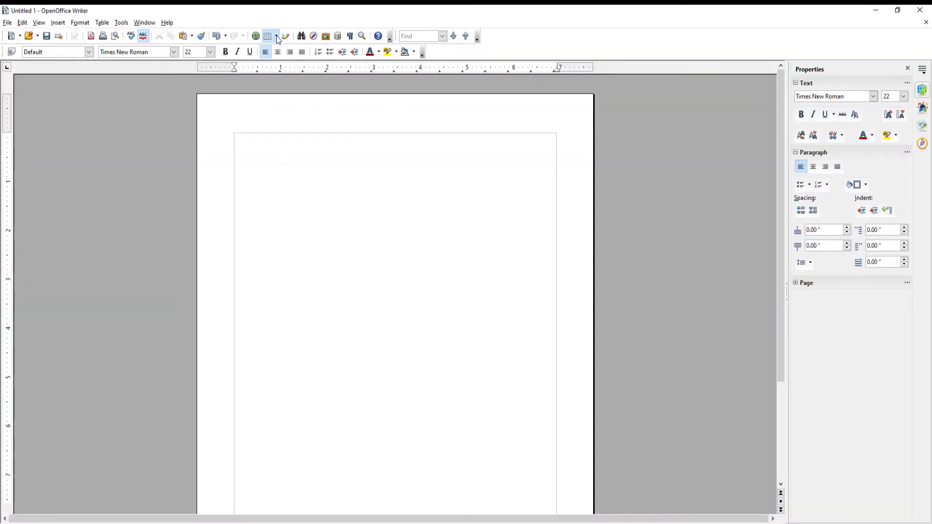
left_click(267, 36)
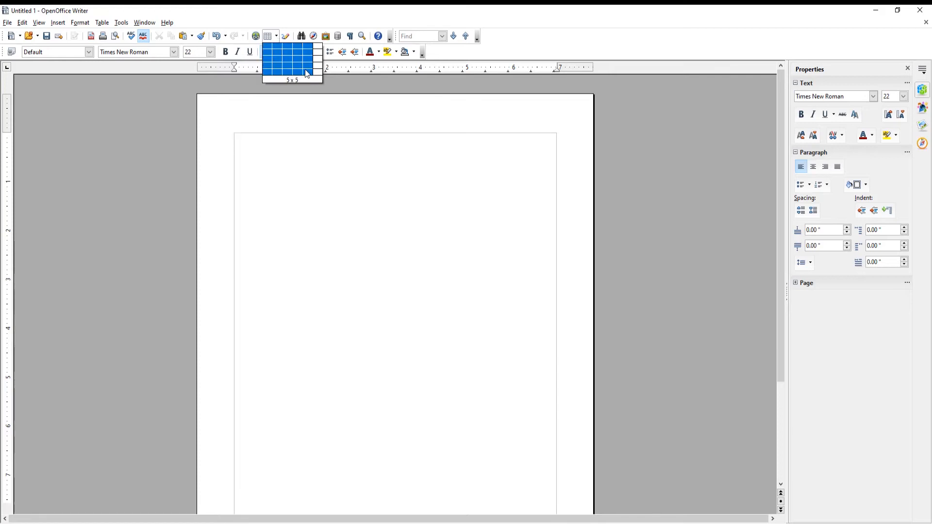
left_click(306, 70)
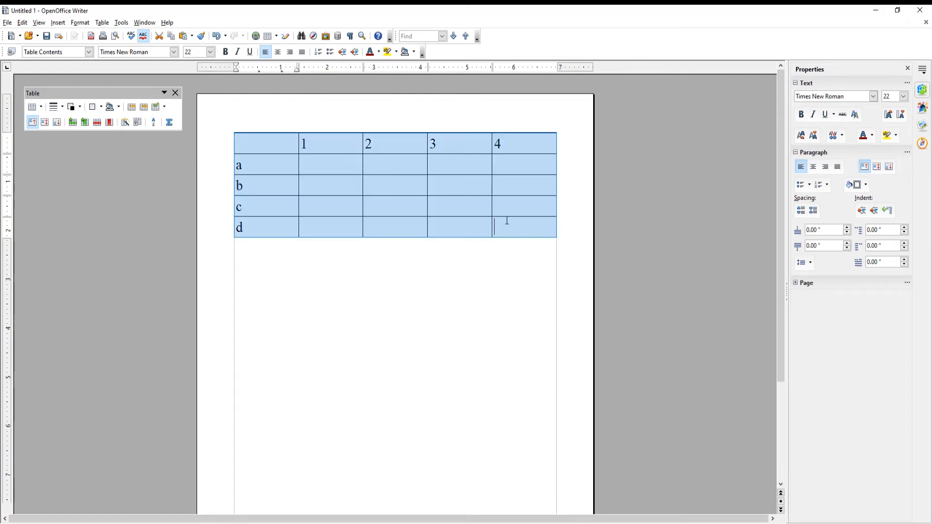
Step: Set the table's border colour to White in Table Format > Borders so the grid disappears
right_click(523, 229)
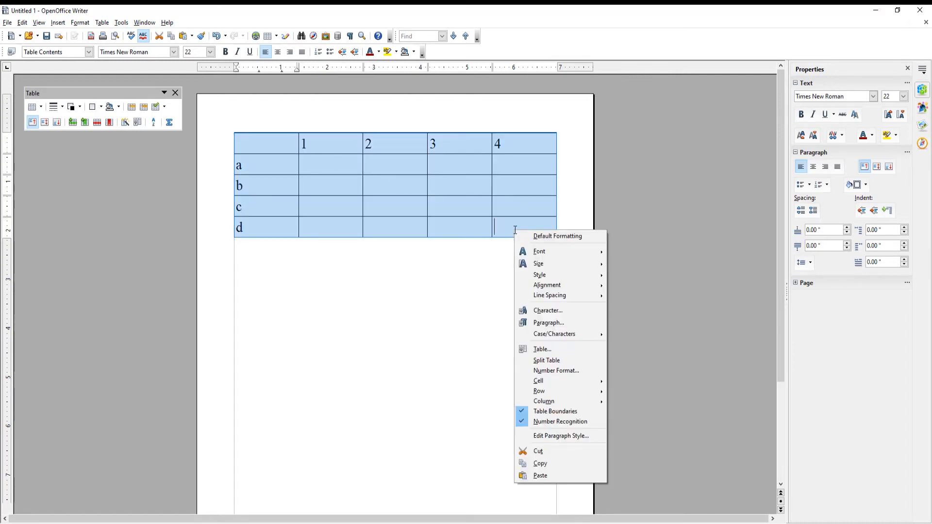
mouse_move(569, 347)
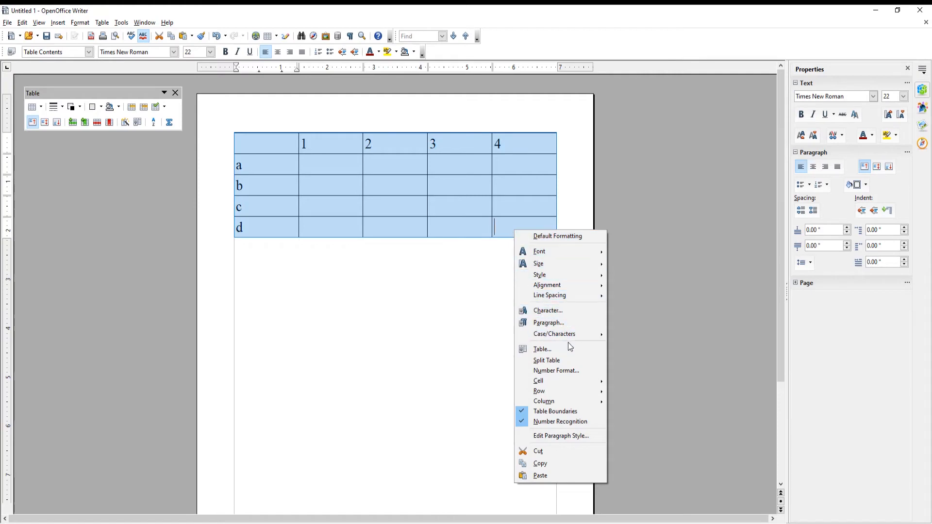
left_click(542, 348)
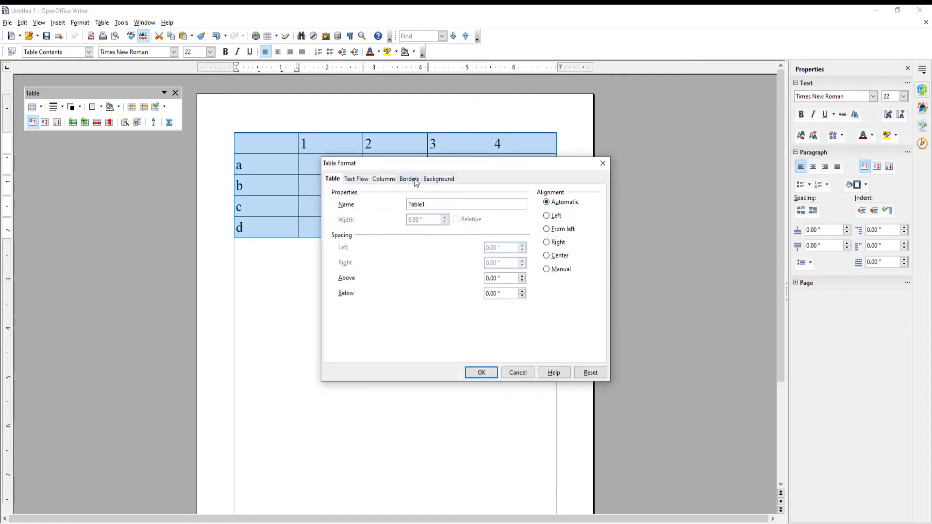
left_click(409, 179)
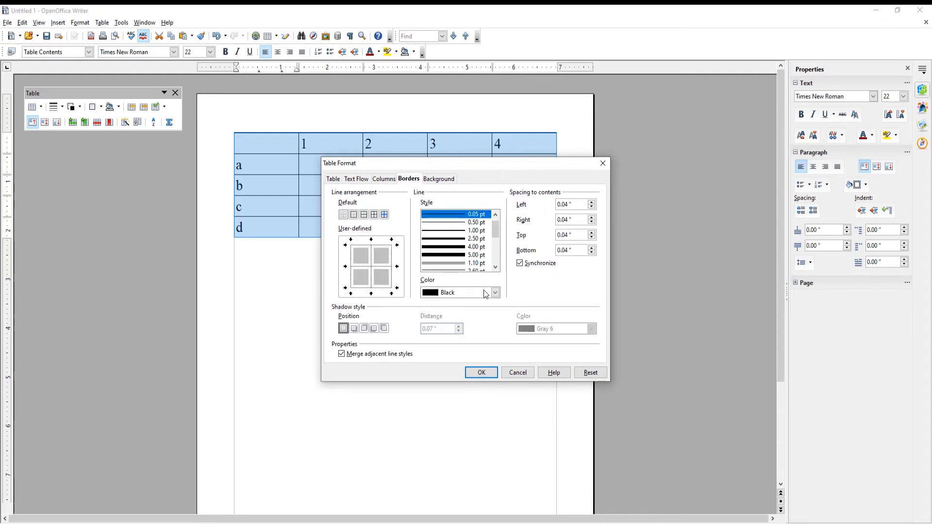
left_click(494, 292)
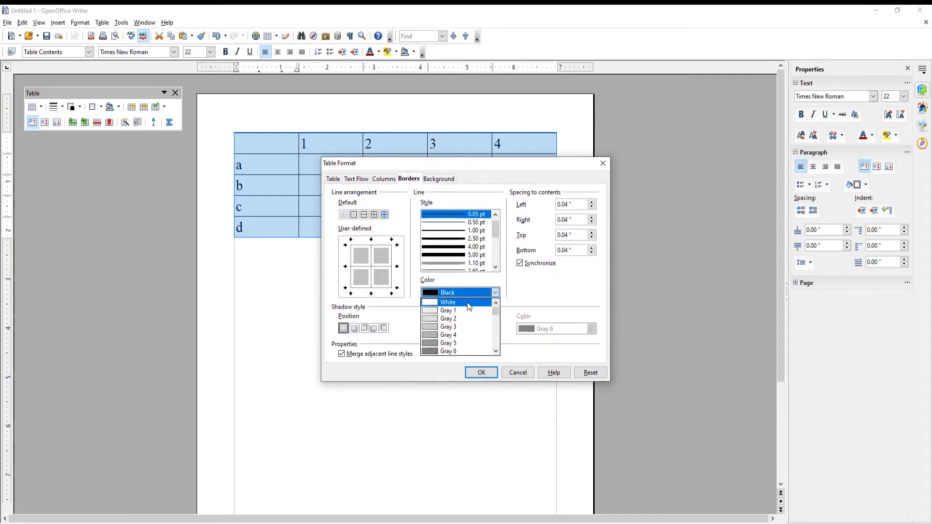
left_click(448, 302)
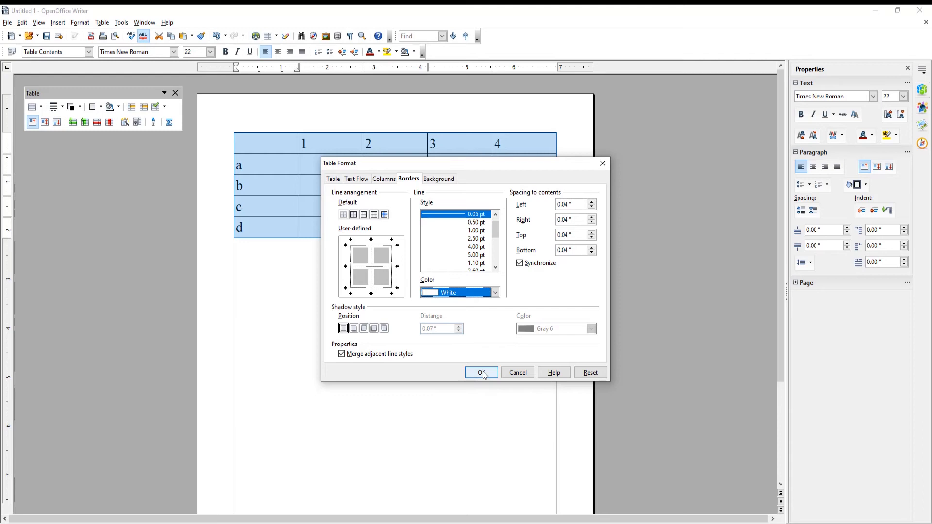
left_click(481, 373)
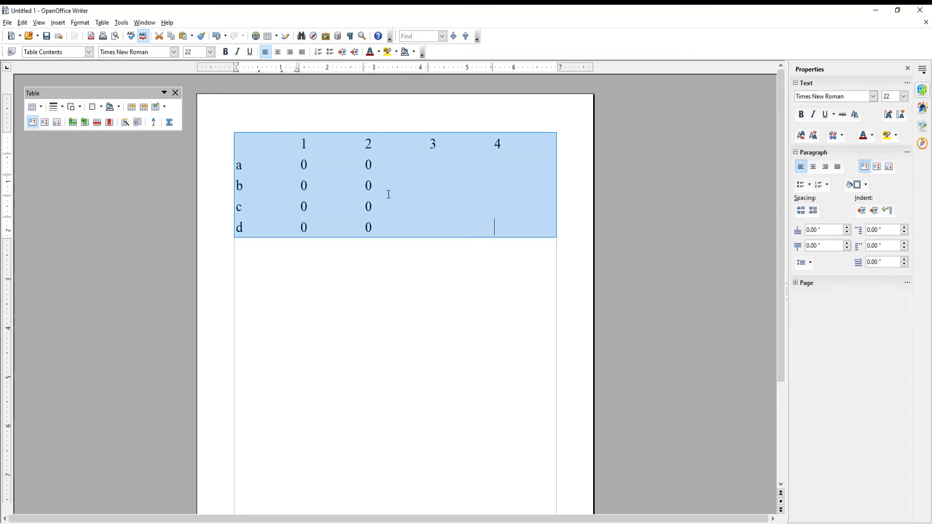
Step: Set the table's border colour back to Black so every cell's outline shows again
right_click(494, 228)
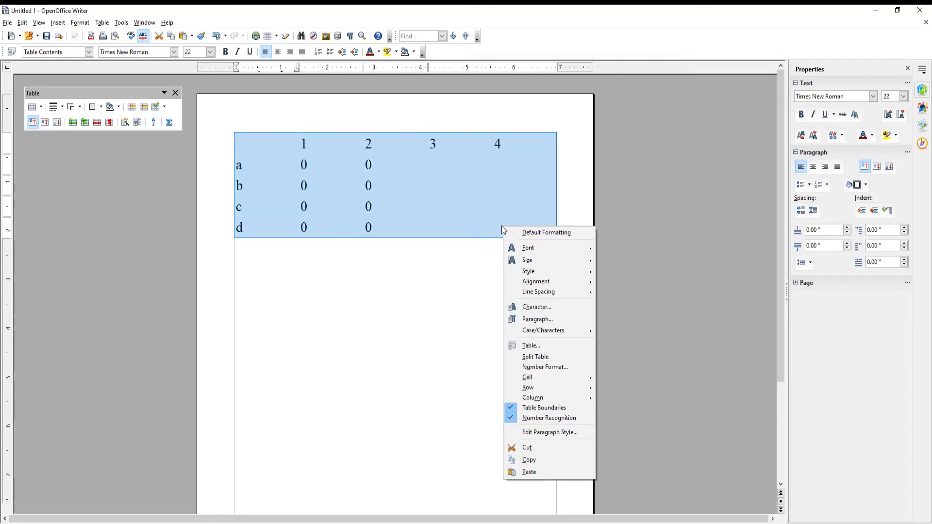
left_click(530, 346)
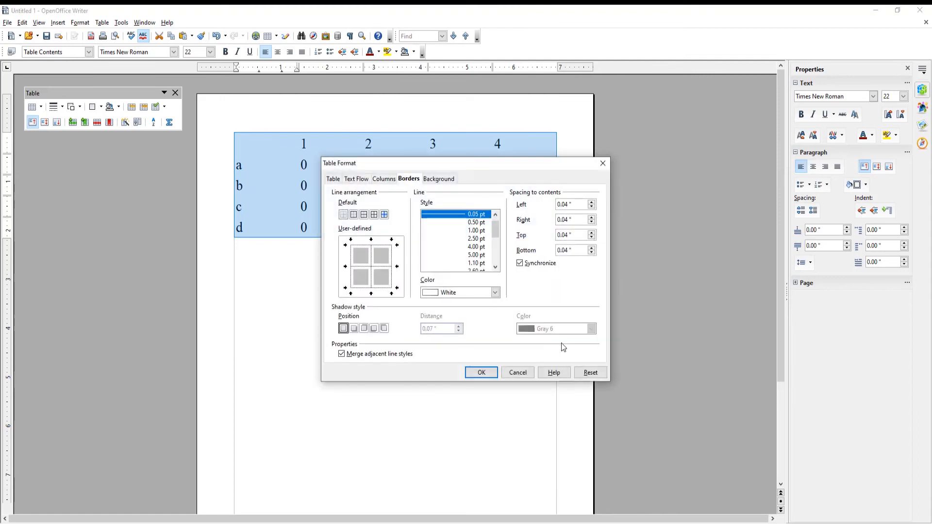
left_click(494, 292)
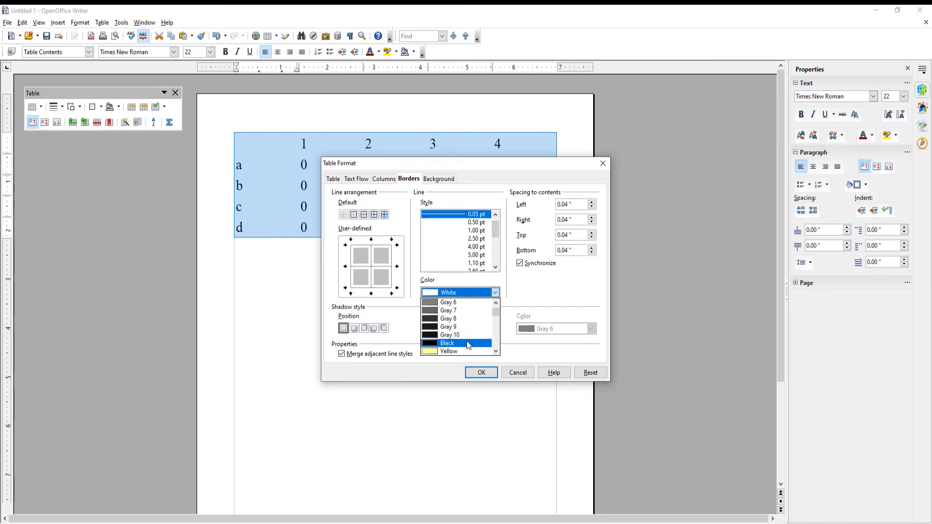
left_click(447, 343)
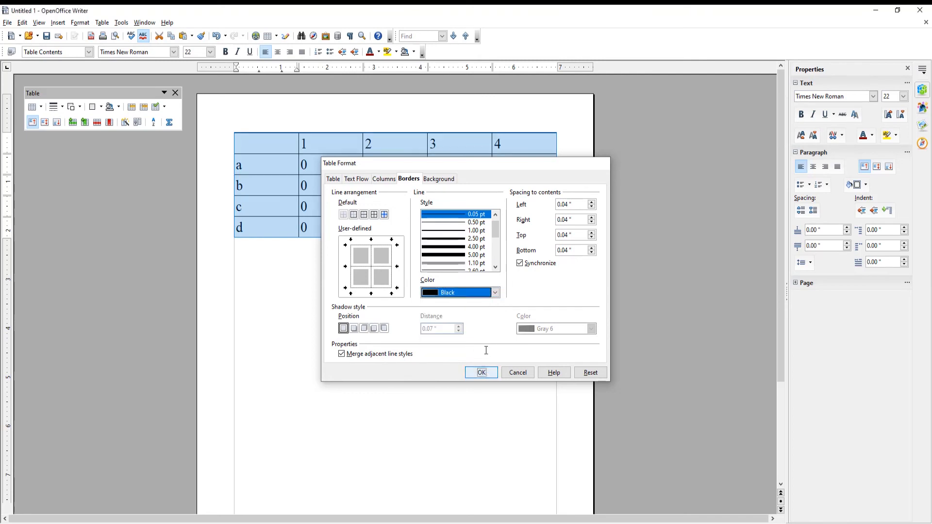
left_click(481, 372)
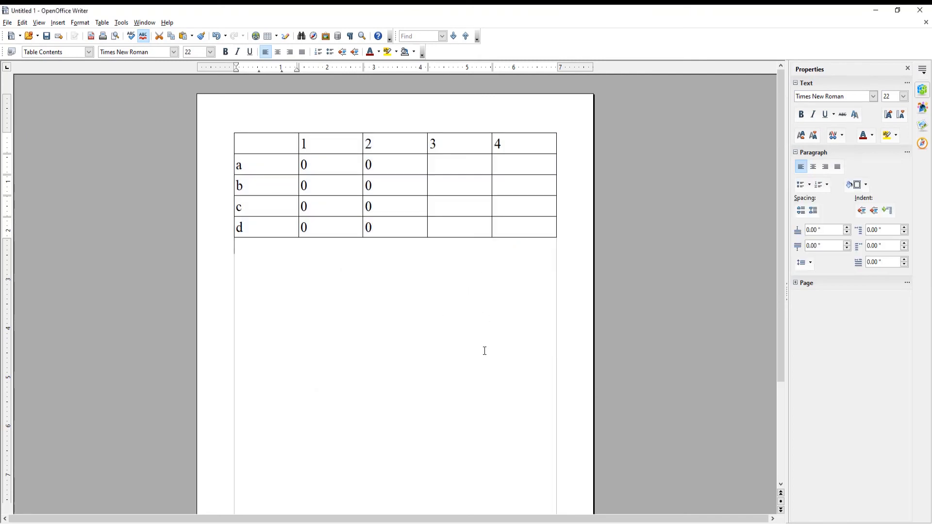
left_click(541, 288)
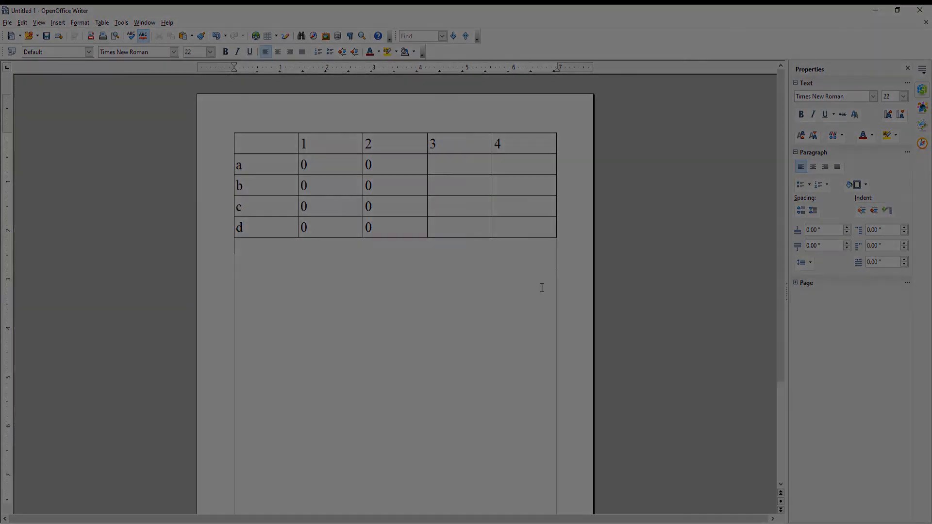